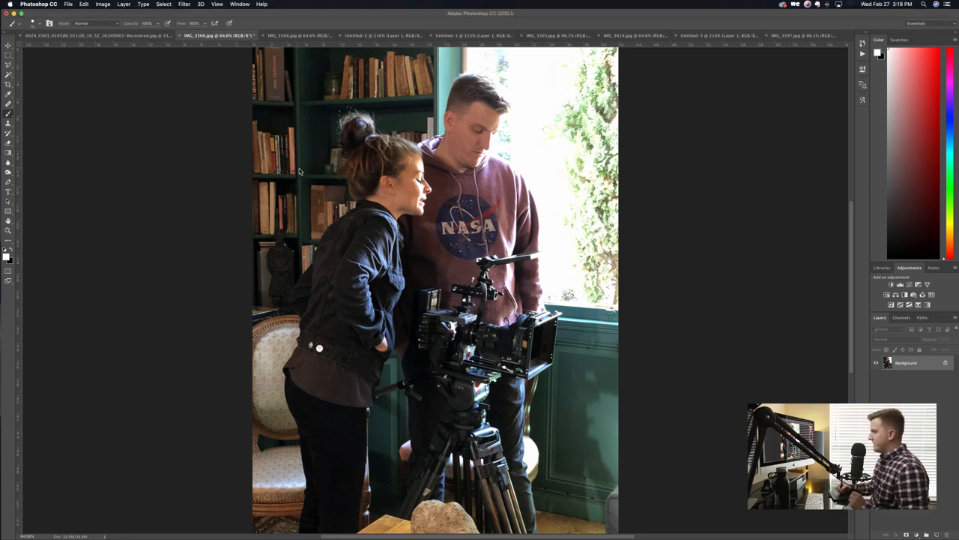
- Choose a magenta foreground colour from the swatch for annotating the still
drag(285, 138, 319, 176)
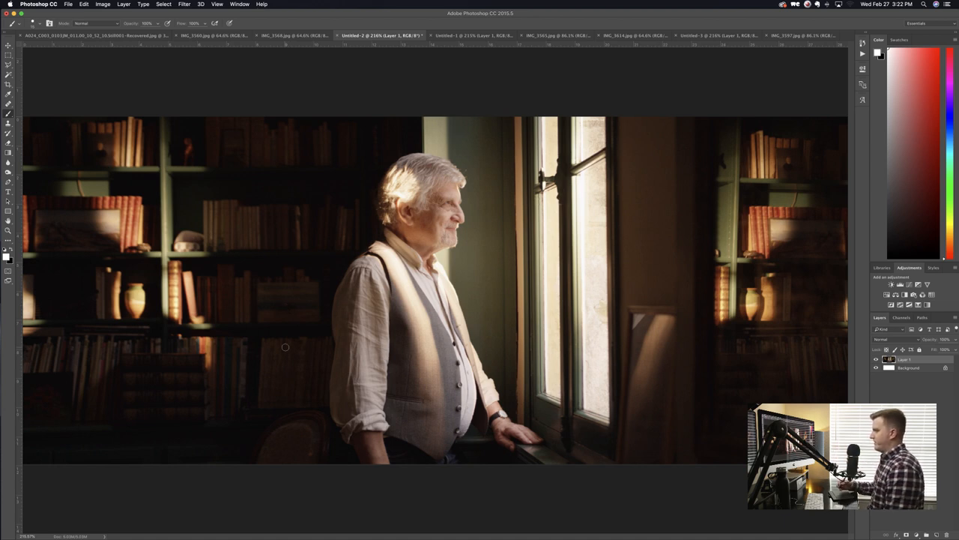
mouse_move(364, 234)
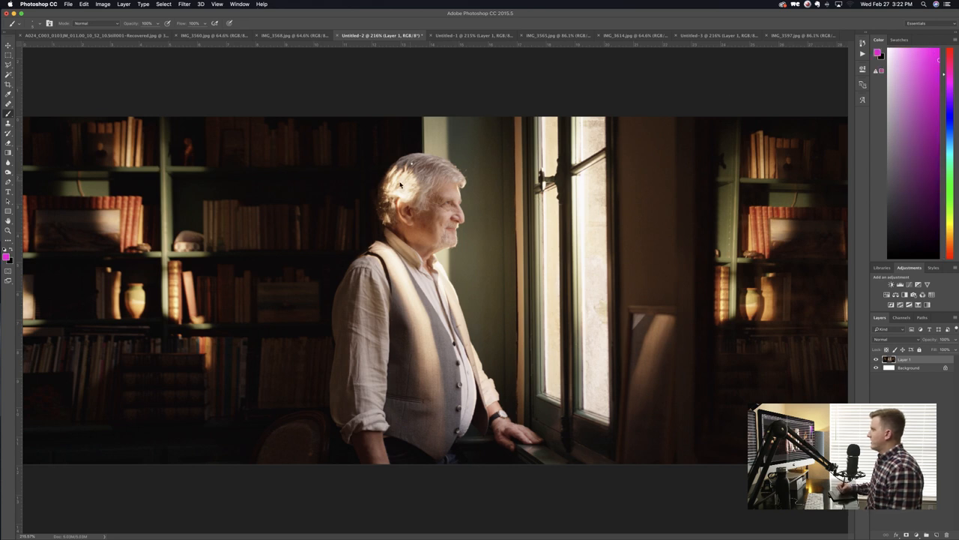
- Brush magenta diagonal hatching over the man's lit hair, shoulder and vest edges on Layer 1
drag(386, 195, 416, 172)
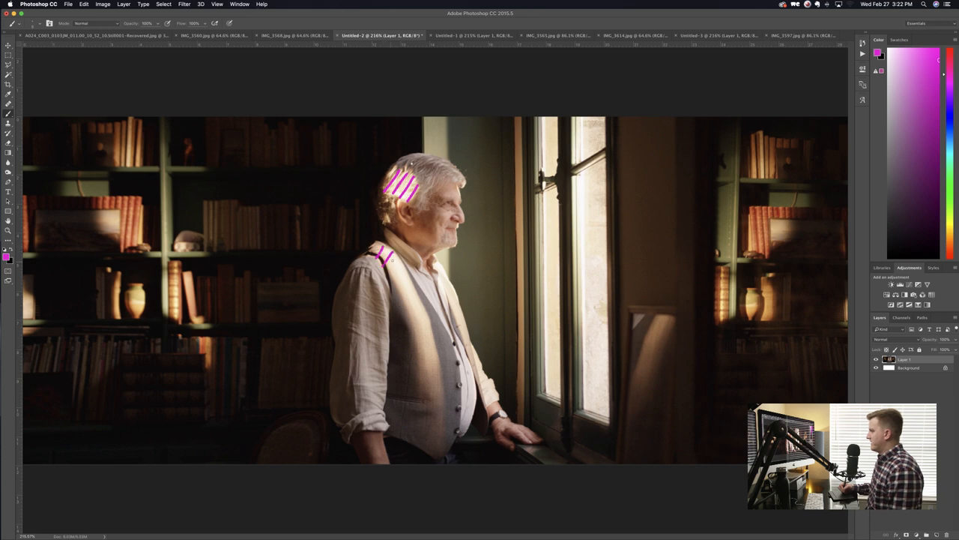
drag(379, 258, 427, 344)
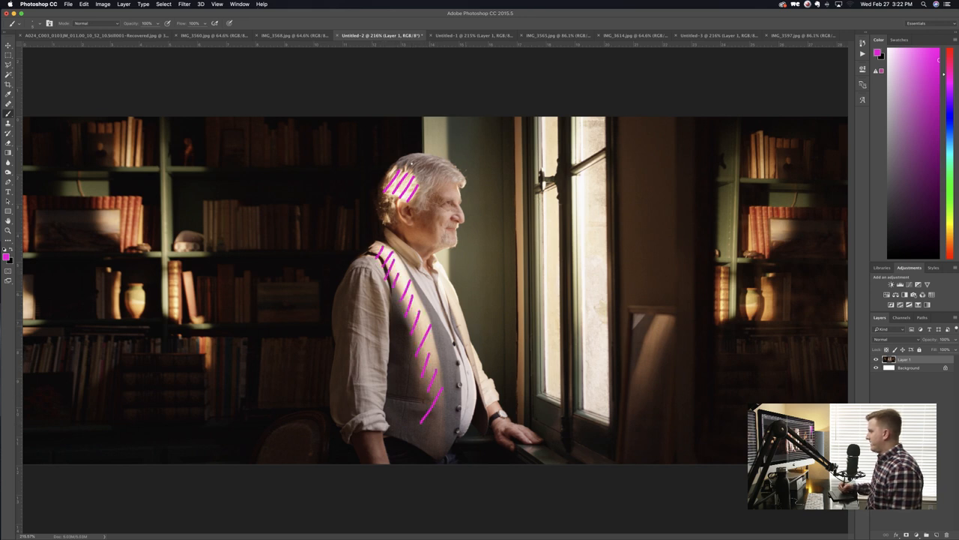
click(446, 292)
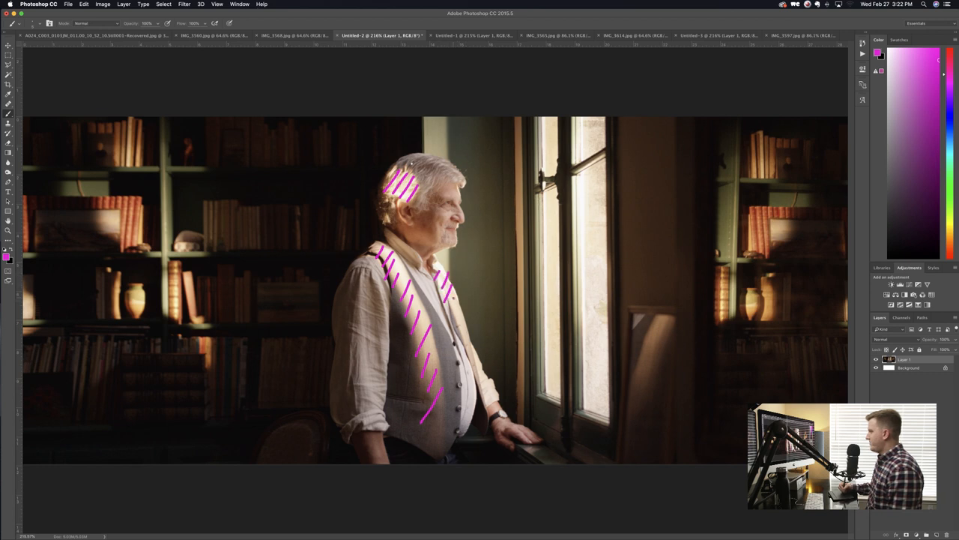
drag(450, 308, 479, 367)
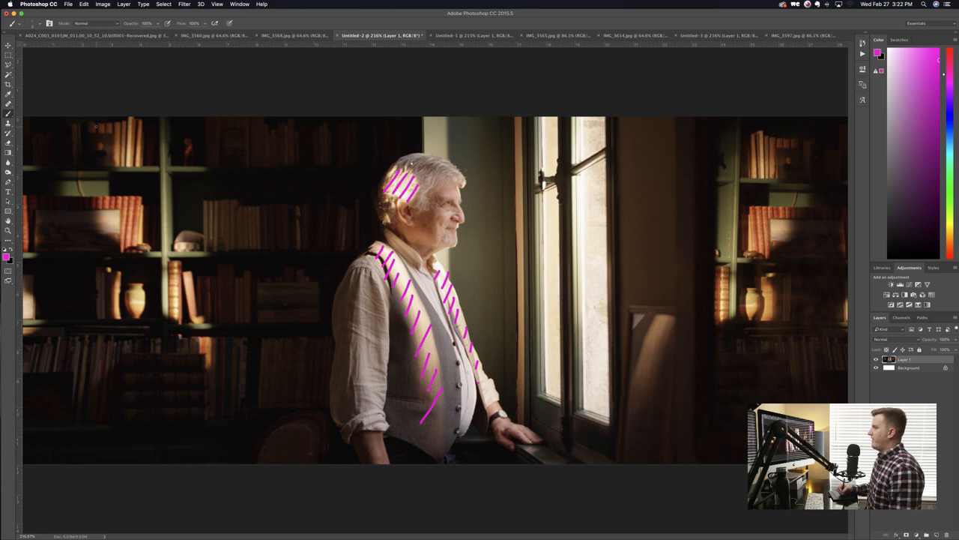
drag(90, 123, 153, 172)
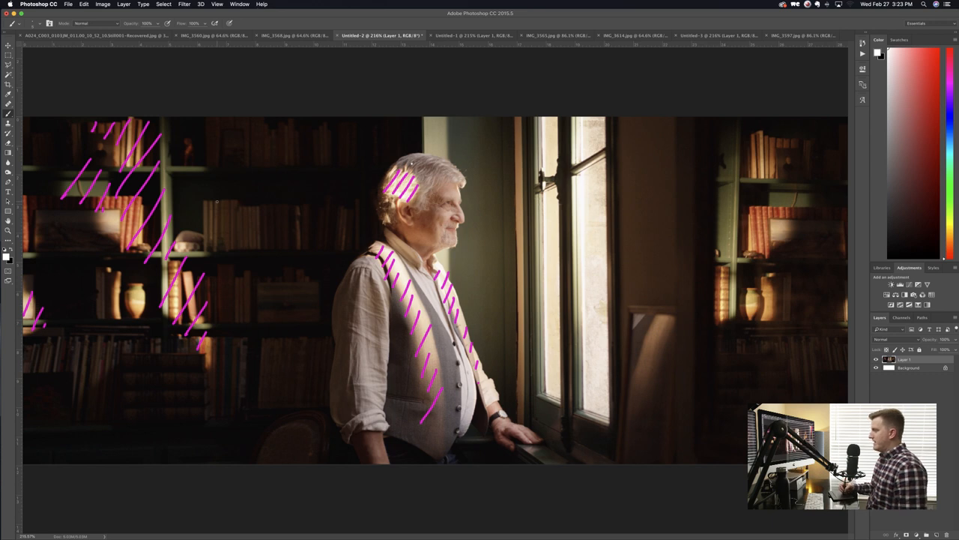
- Hatch the sunlit left bookshelf in magenta and switch the painting colour to white
drag(49, 255, 101, 264)
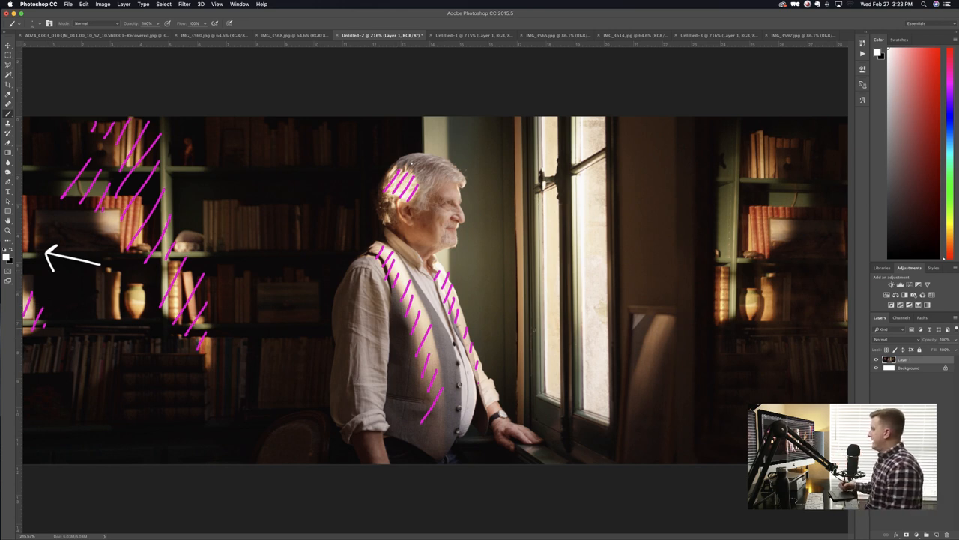
- Draw white light-direction arrows, outline the shelf lamp and sketch a stand light labelled HMI
drag(615, 249, 678, 247)
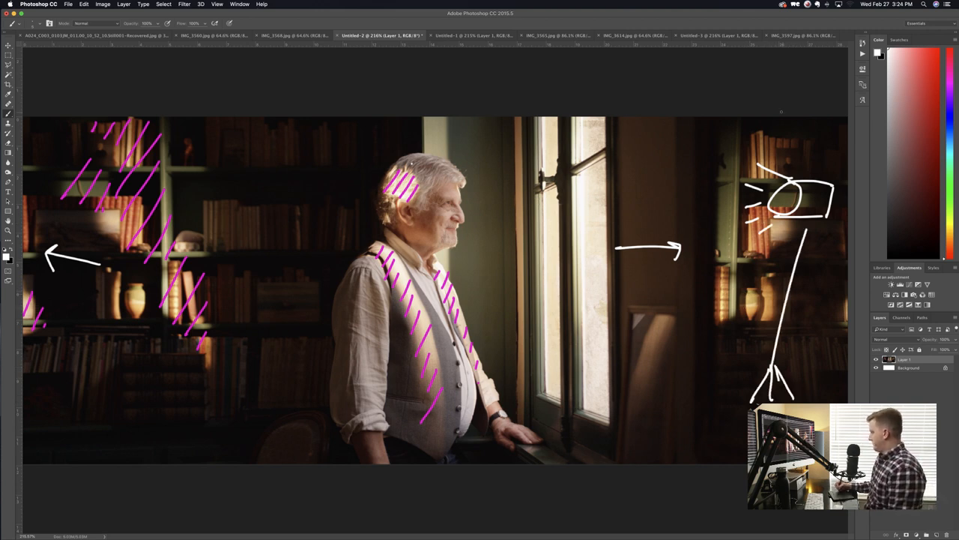
text(HMI)
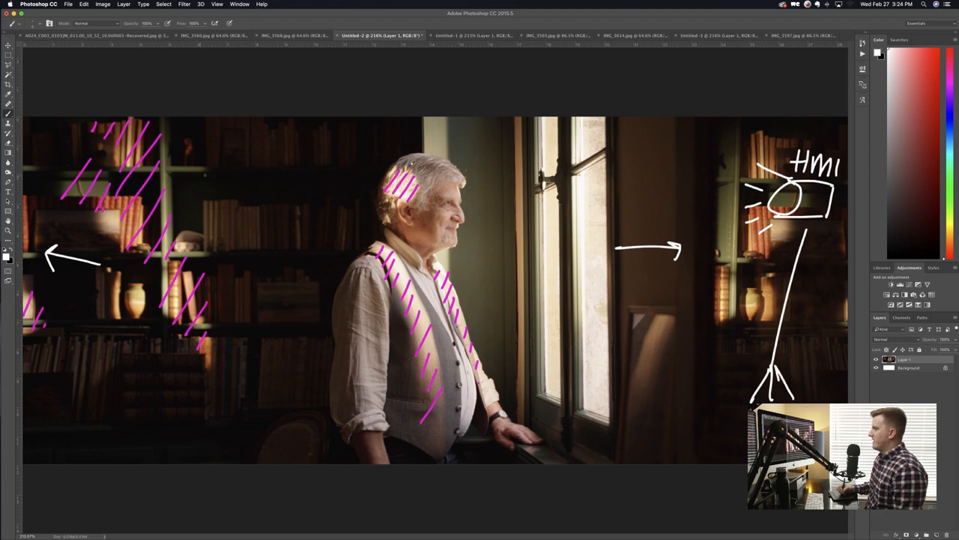
drag(243, 154, 199, 195)
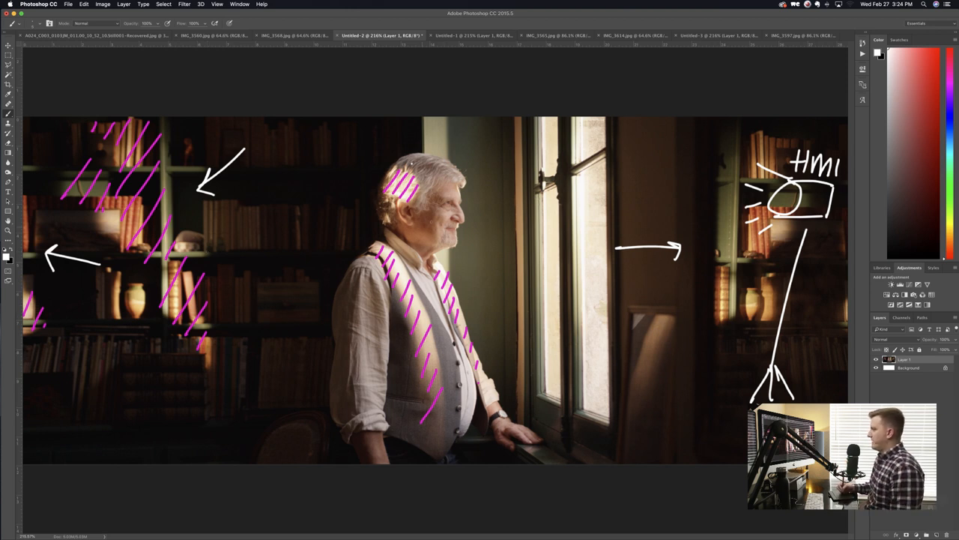
drag(90, 221, 112, 243)
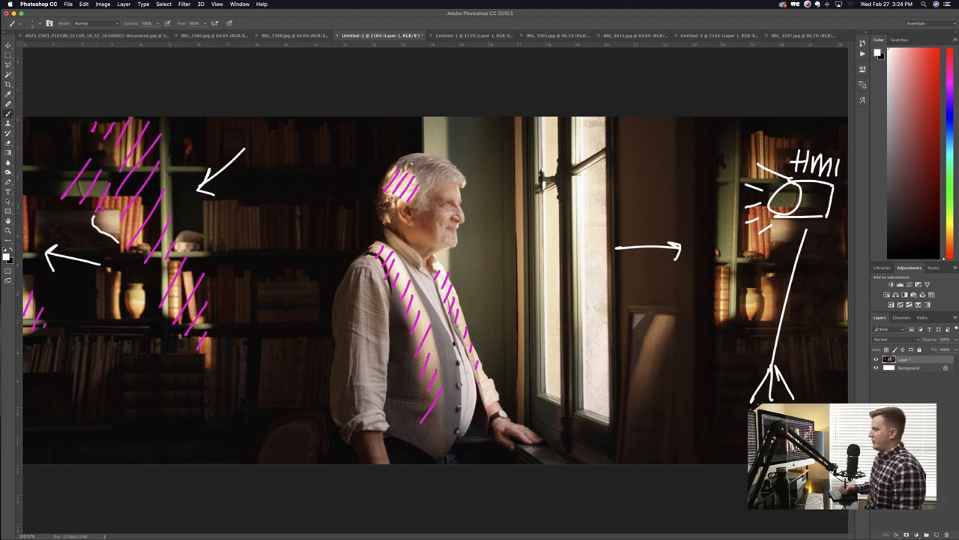
drag(79, 405, 127, 367)
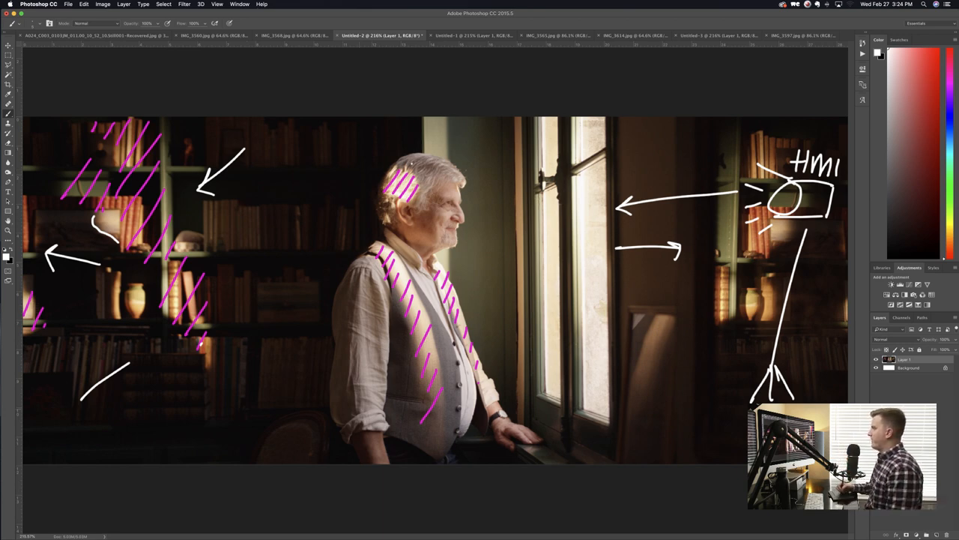
- Switch to the Untitled-1 close-up portrait of the man gazing upward
click(471, 17)
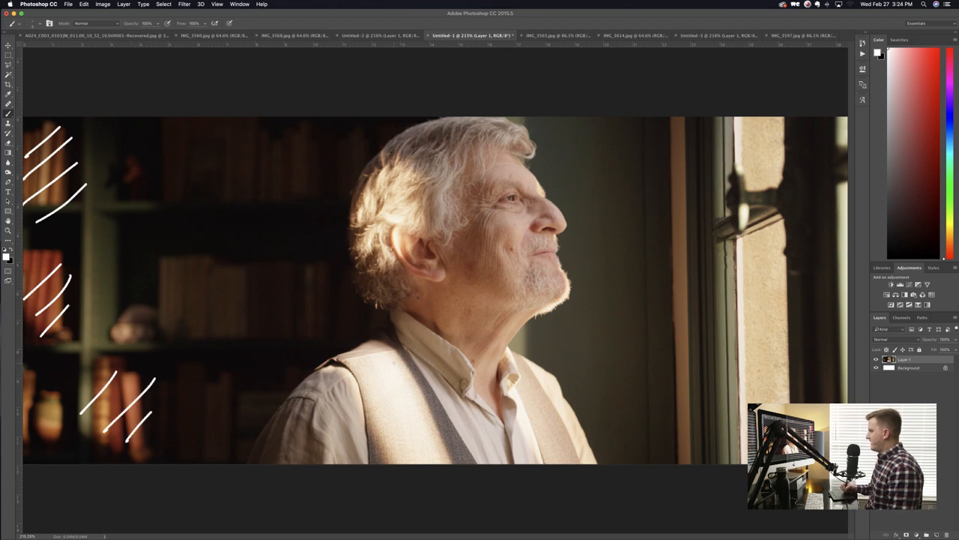
- Paint a white arrow at the man's hair and hatch the background behind his head
drag(461, 345, 415, 375)
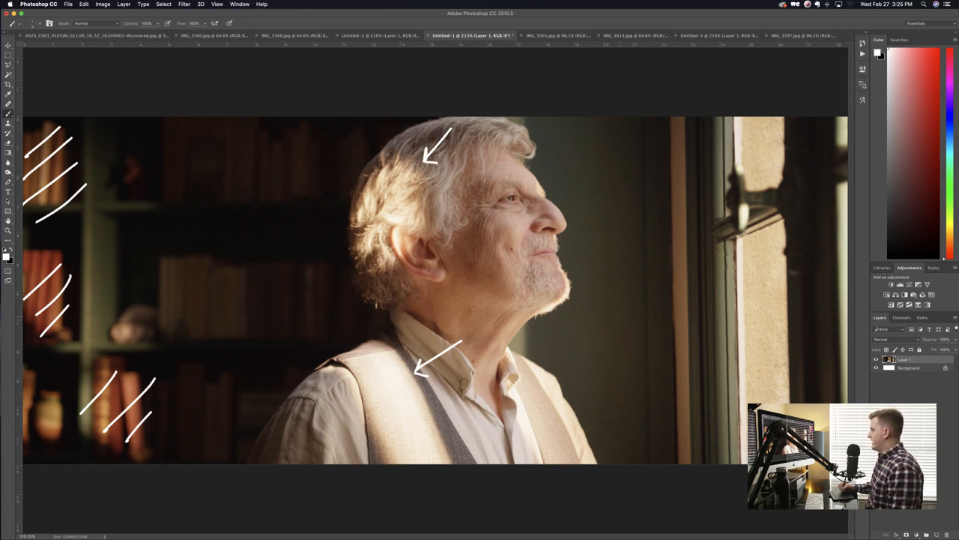
drag(619, 311, 574, 298)
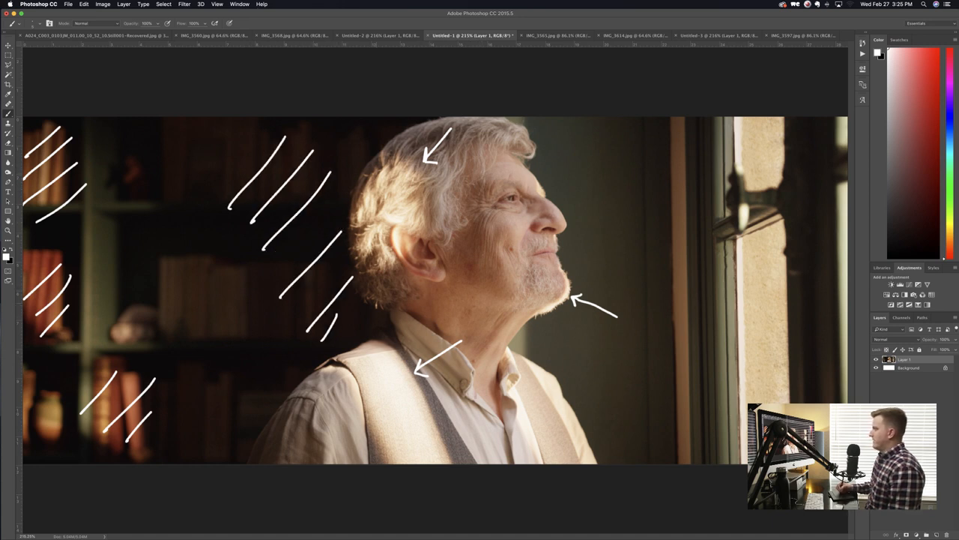
- Trace white outlines along his head, shoulder and lower vest, then hatch his forehead
drag(390, 138, 431, 124)
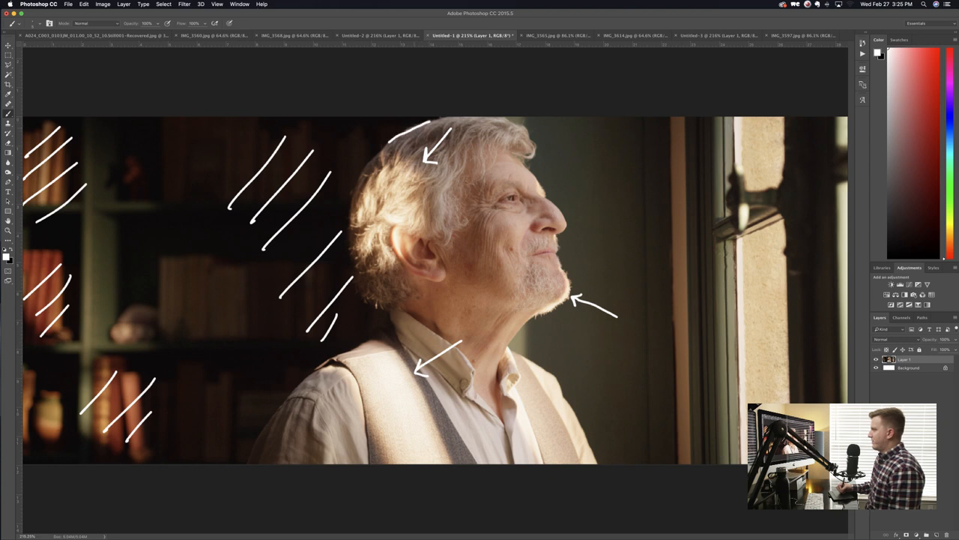
drag(367, 150, 394, 329)
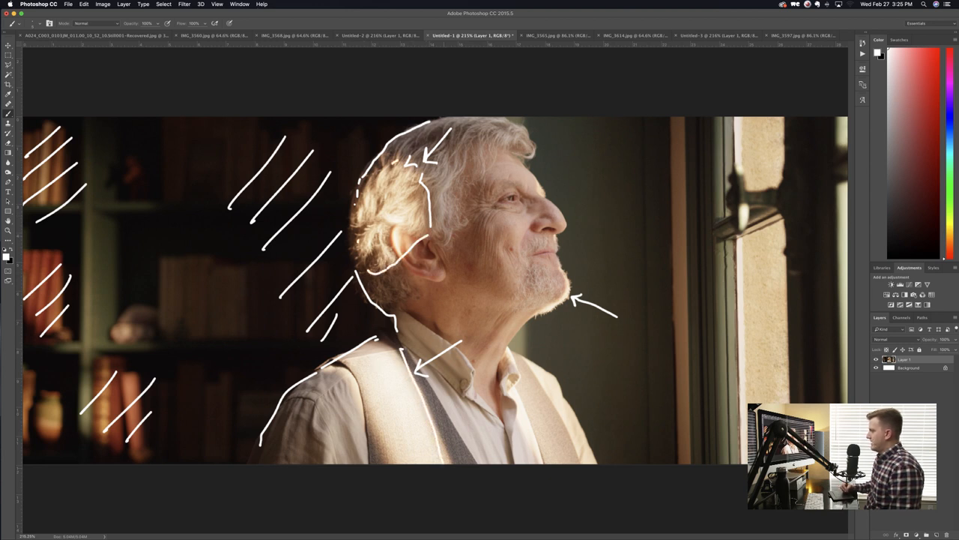
drag(367, 416, 386, 457)
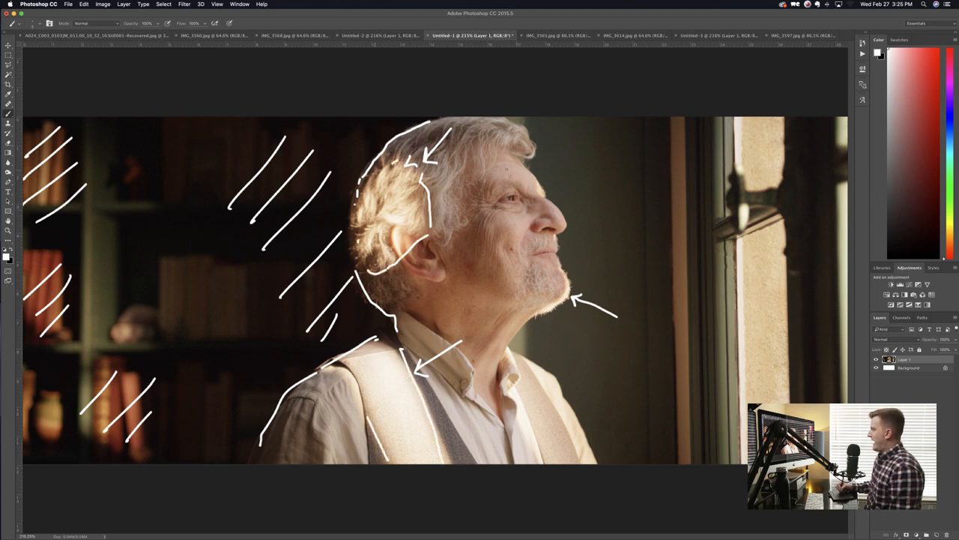
drag(490, 158, 532, 195)
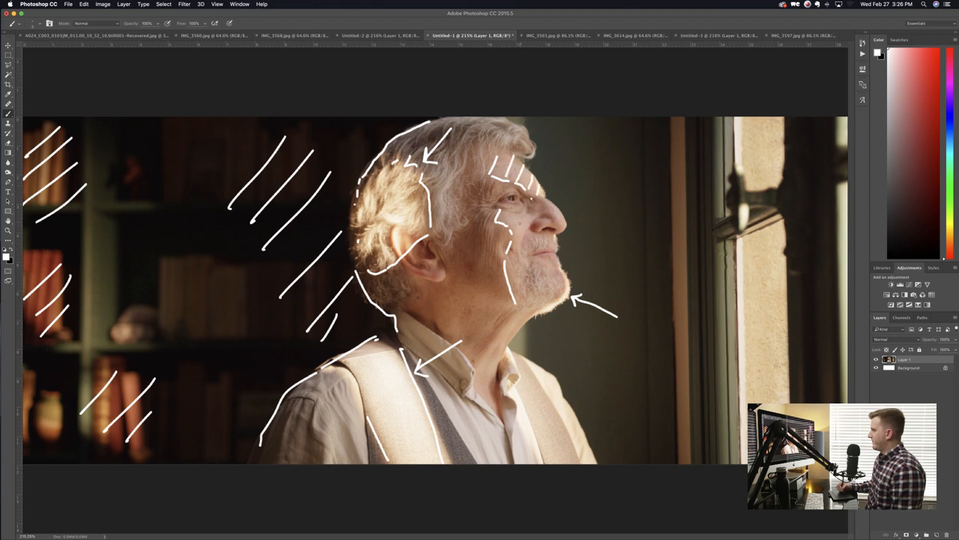
- Hatch his shadowed cheek, draw white light arrows on Untitled-2, then return to the Untitled-1 close-up
drag(518, 232, 540, 300)
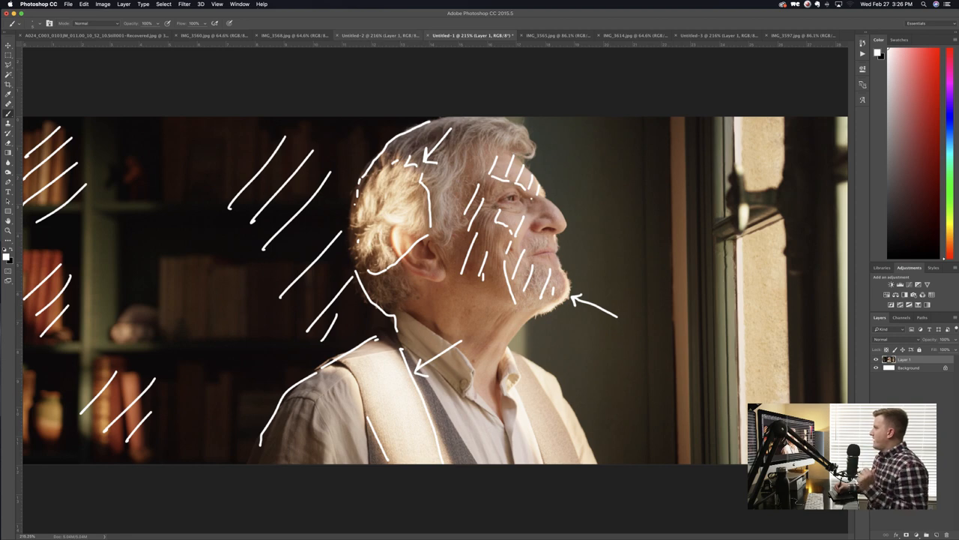
click(367, 35)
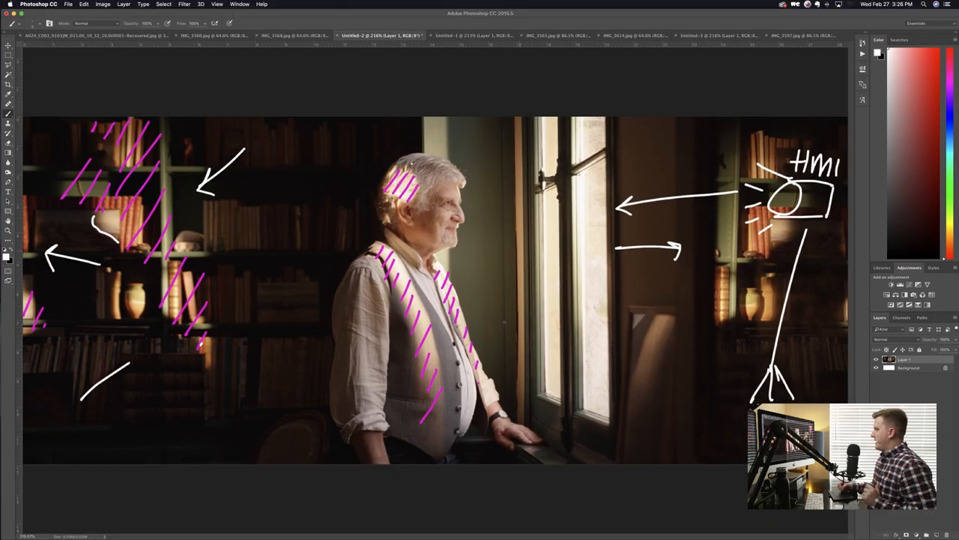
drag(63, 429, 135, 431)
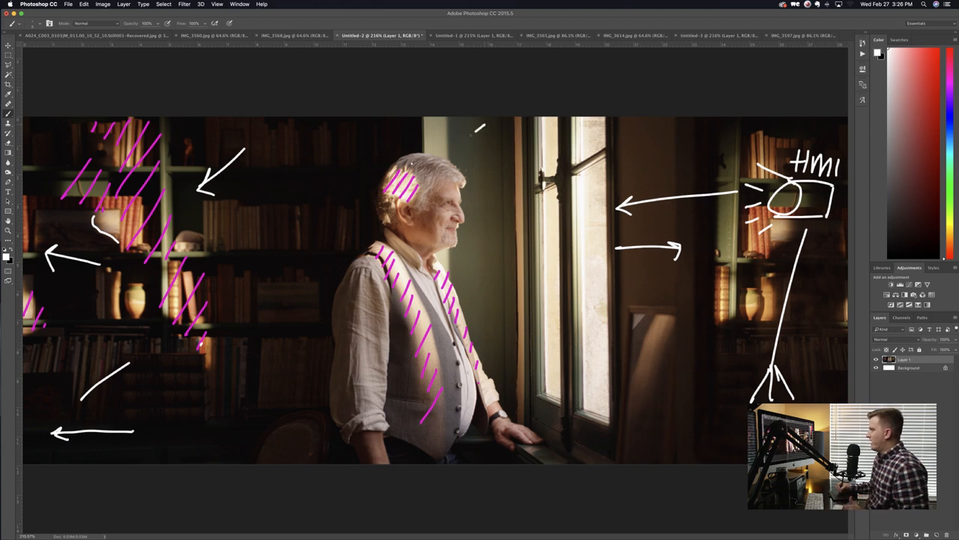
drag(344, 120, 367, 169)
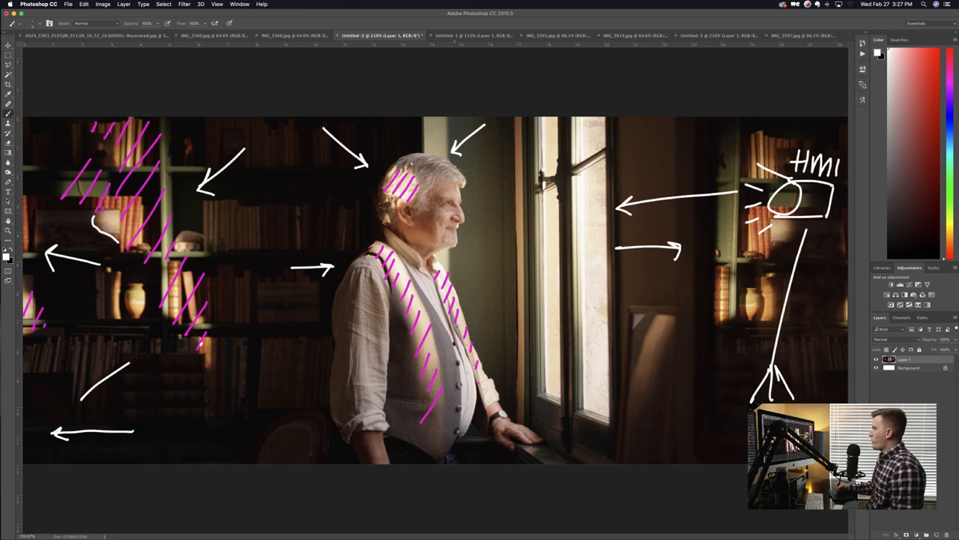
click(472, 35)
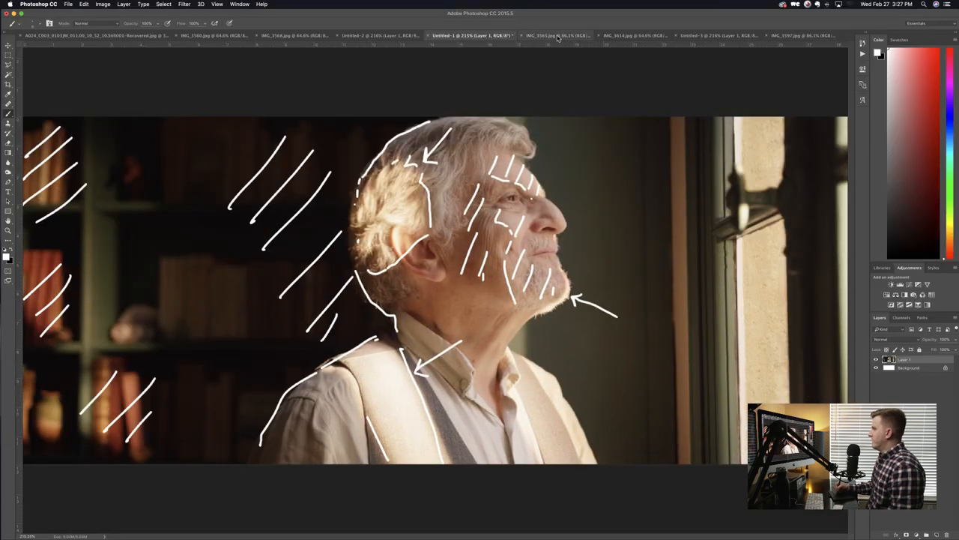
- On IMG_3565 outline the window, left-window arrow and sunlit shutter in red, then show IMG_3614
click(555, 35)
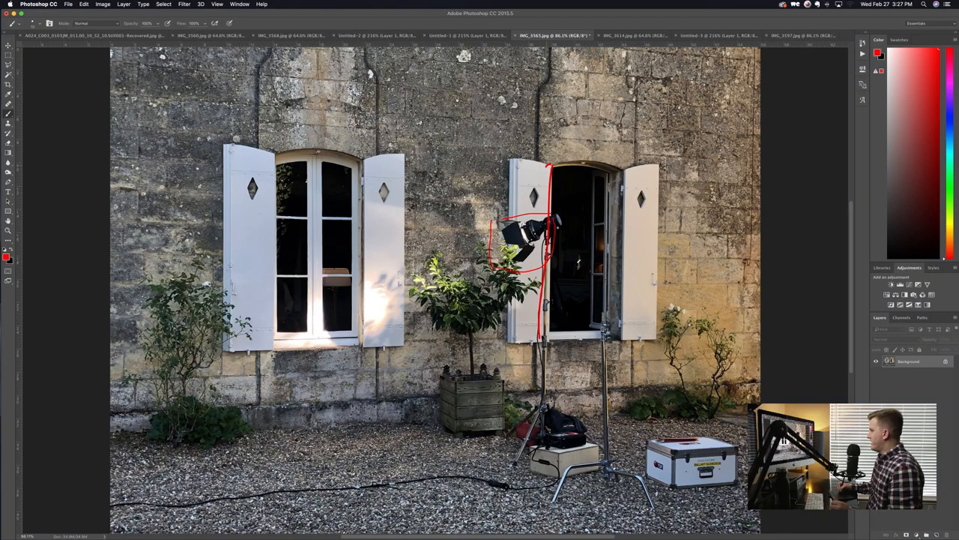
drag(547, 161, 630, 330)
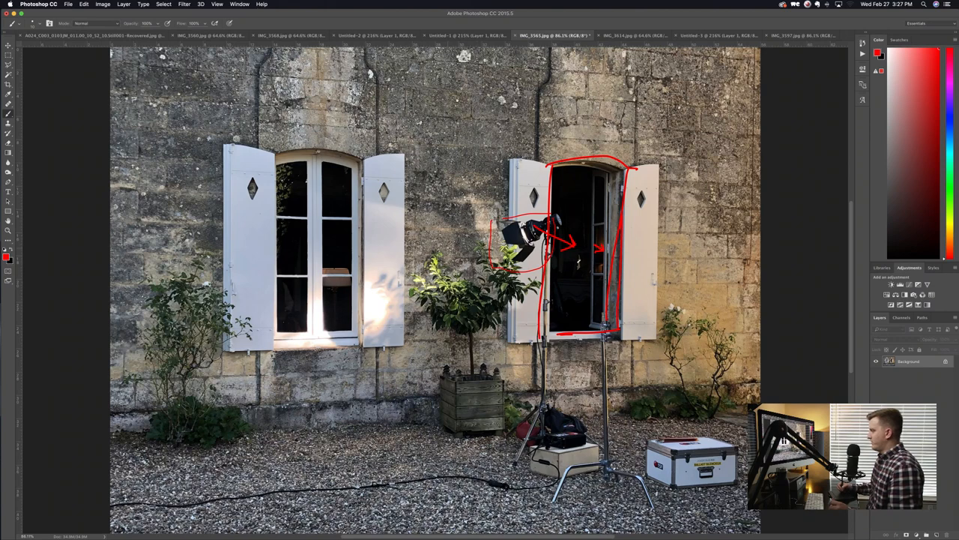
drag(382, 260, 465, 240)
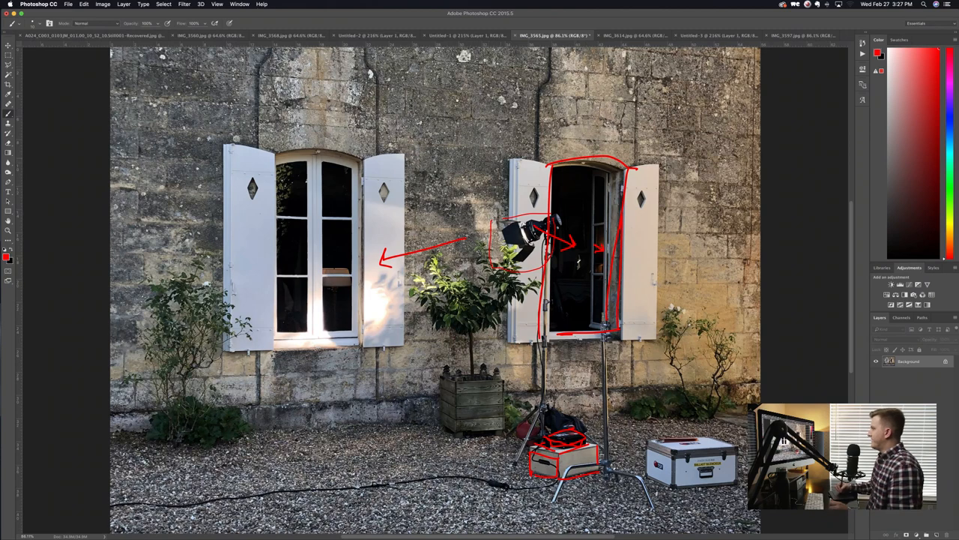
drag(408, 157, 408, 259)
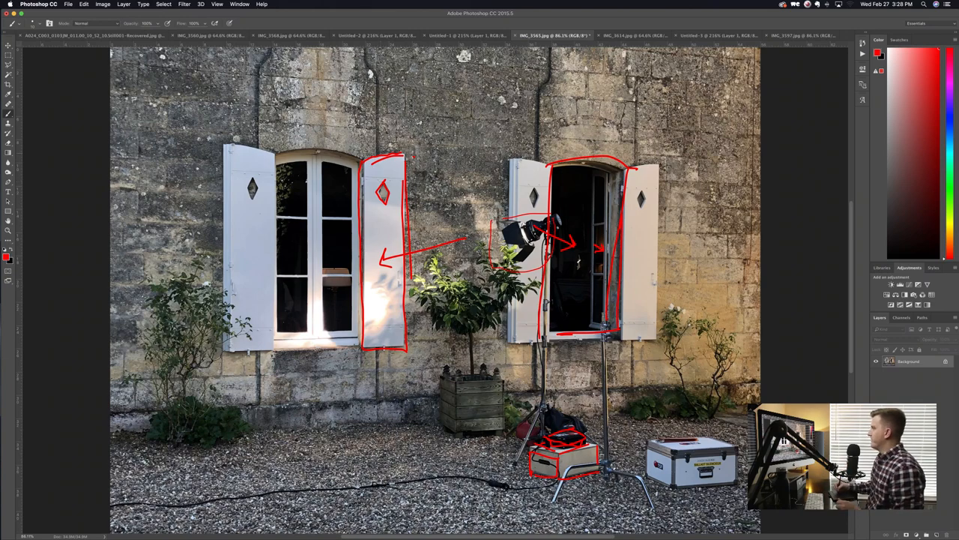
click(633, 35)
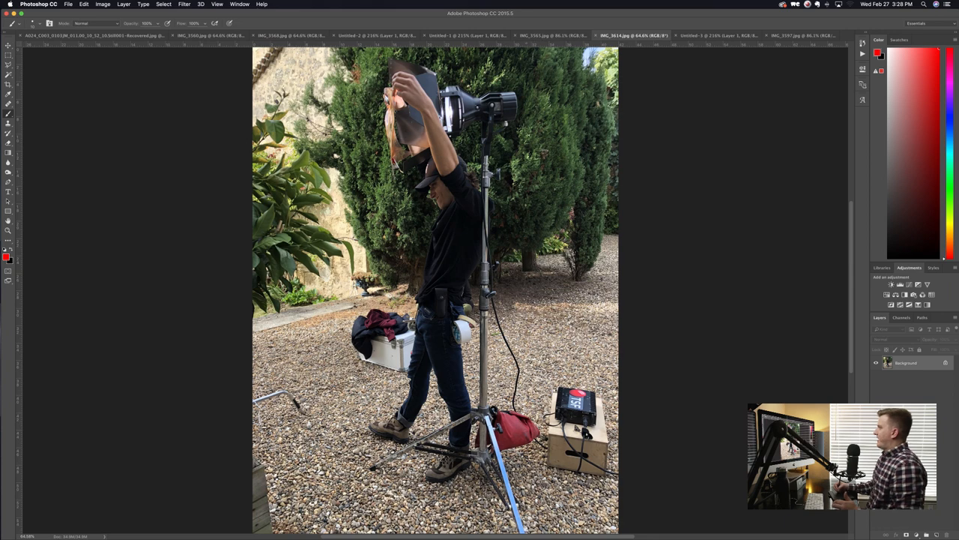
- Flip through the annotated stills and crew photos, ending on the Untitled-3 window-reflection still
click(469, 35)
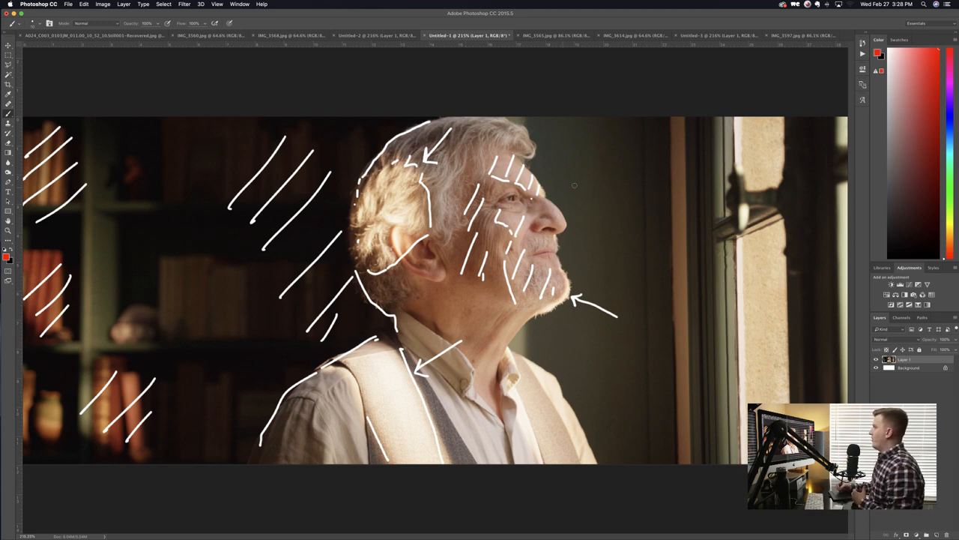
mouse_move(518, 105)
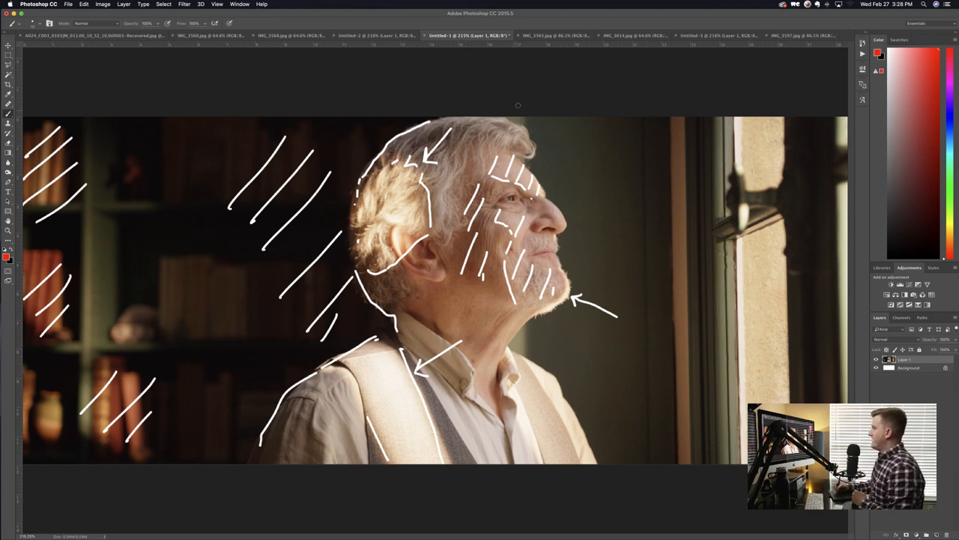
click(633, 35)
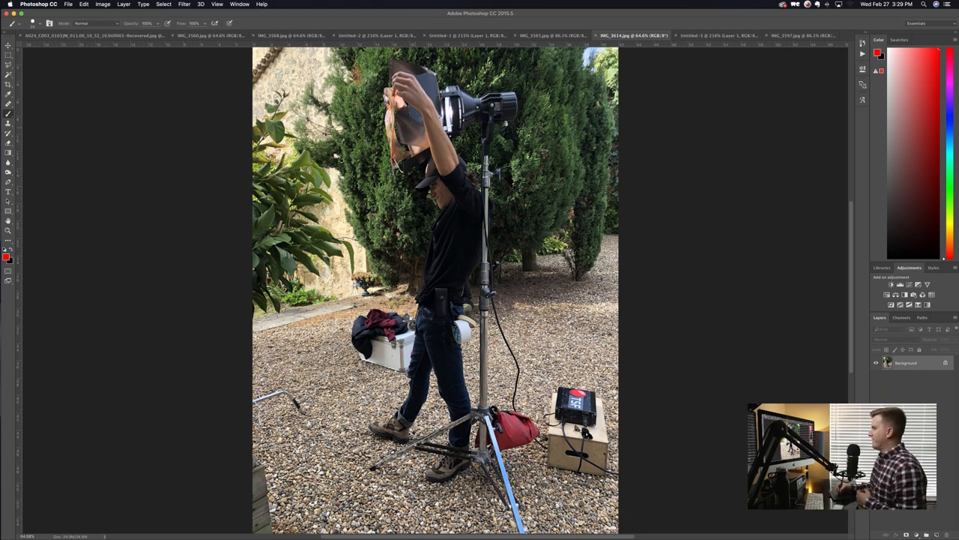
click(465, 35)
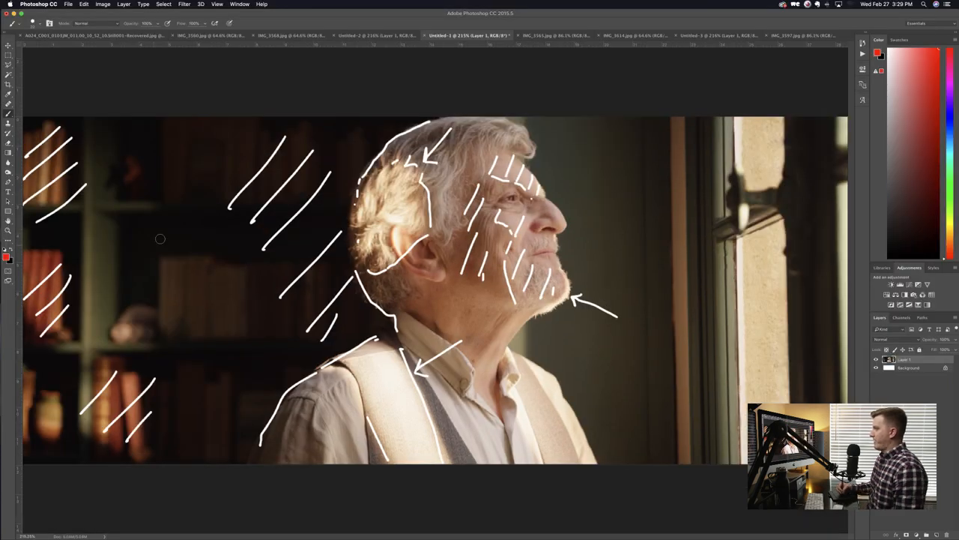
click(379, 35)
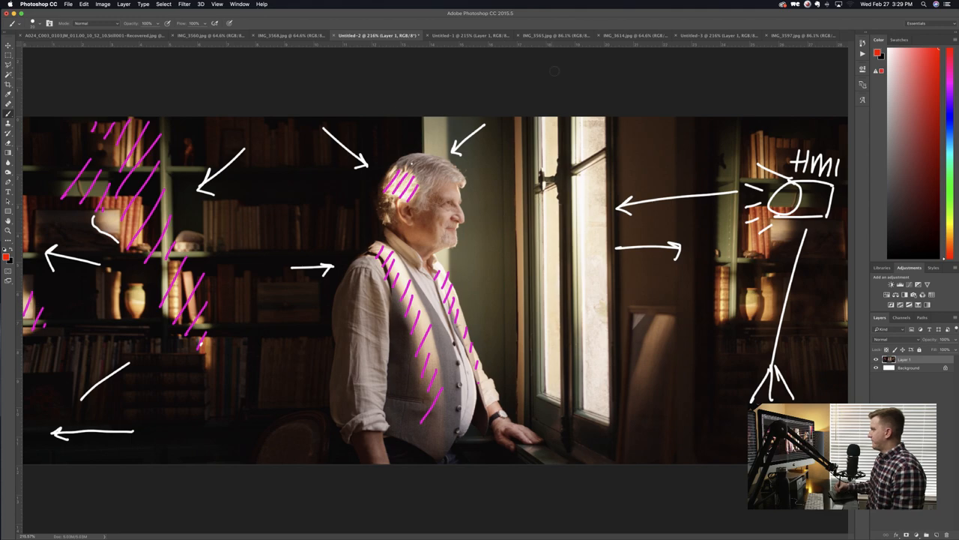
click(555, 36)
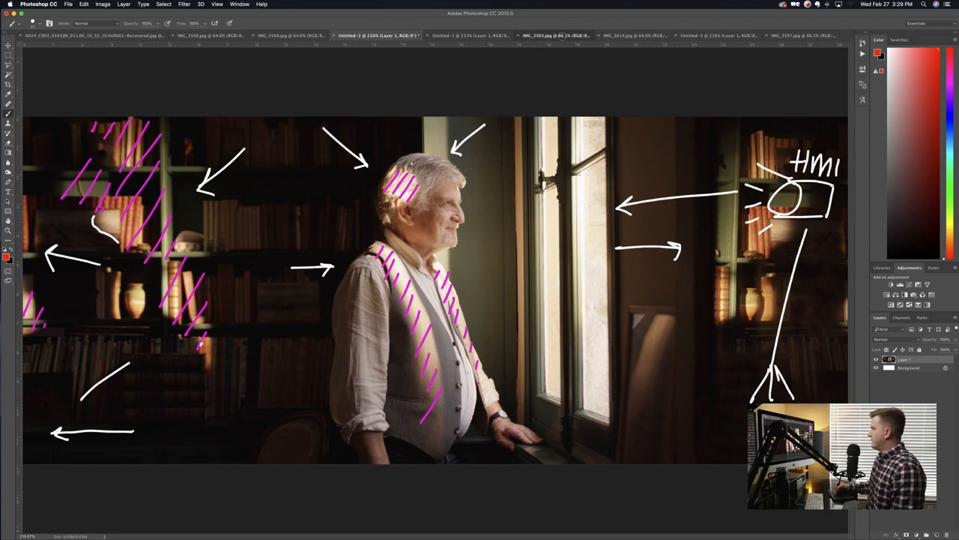
click(634, 35)
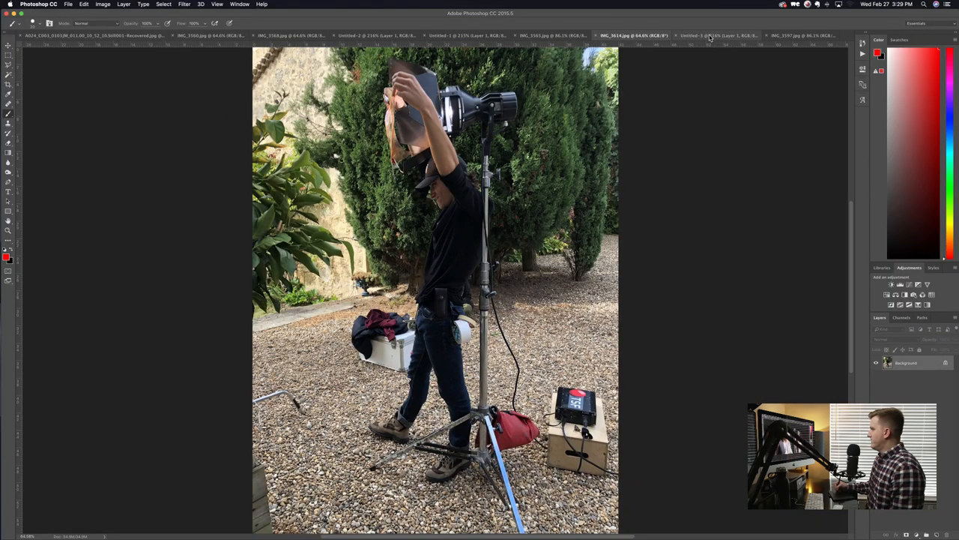
click(716, 35)
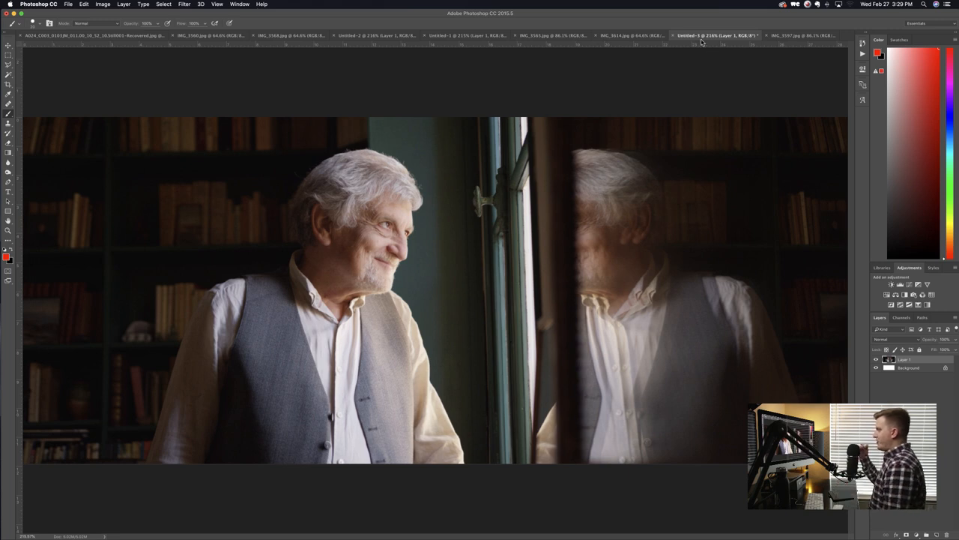
mouse_move(716, 35)
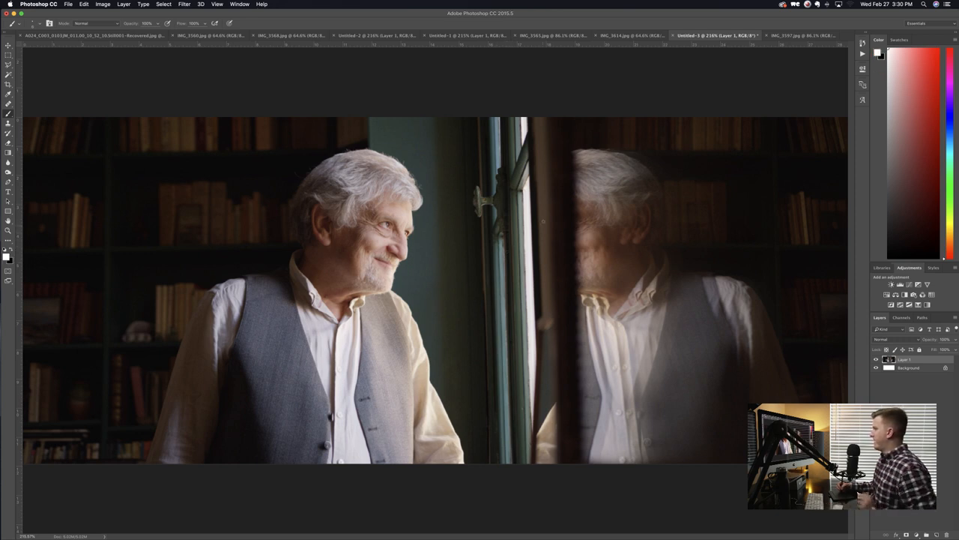
- Brush a white line along the window edge on Untitled-3, then outline the actor on IMG_3597
drag(569, 135, 543, 389)
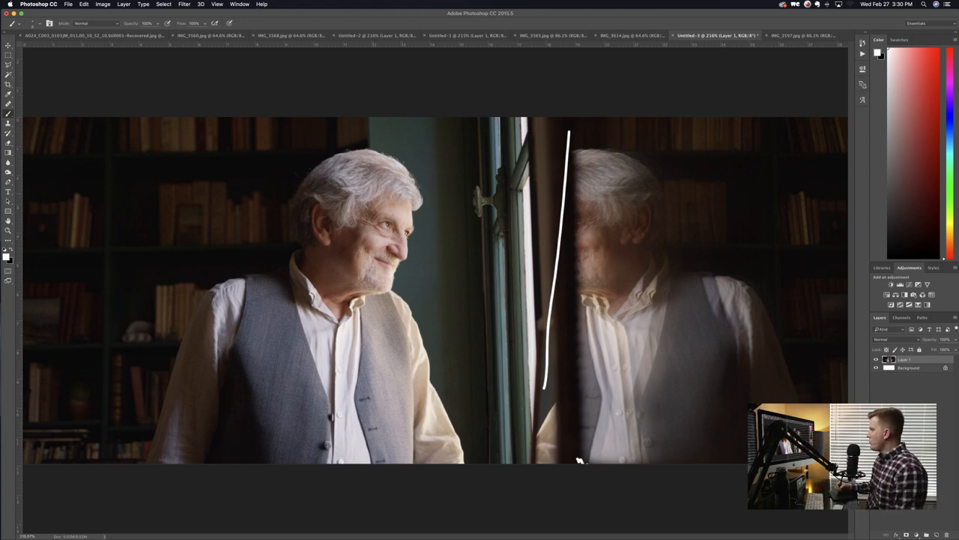
click(802, 35)
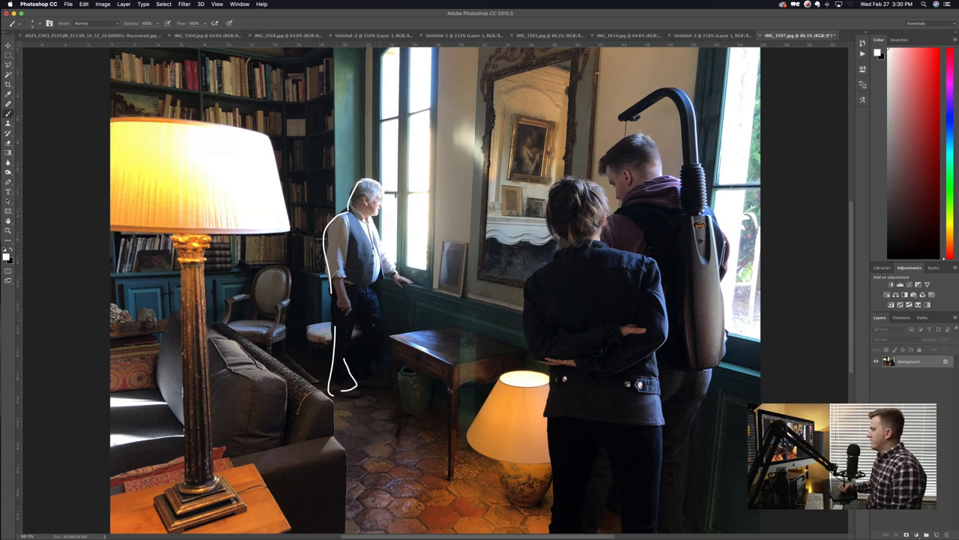
drag(352, 329, 379, 382)
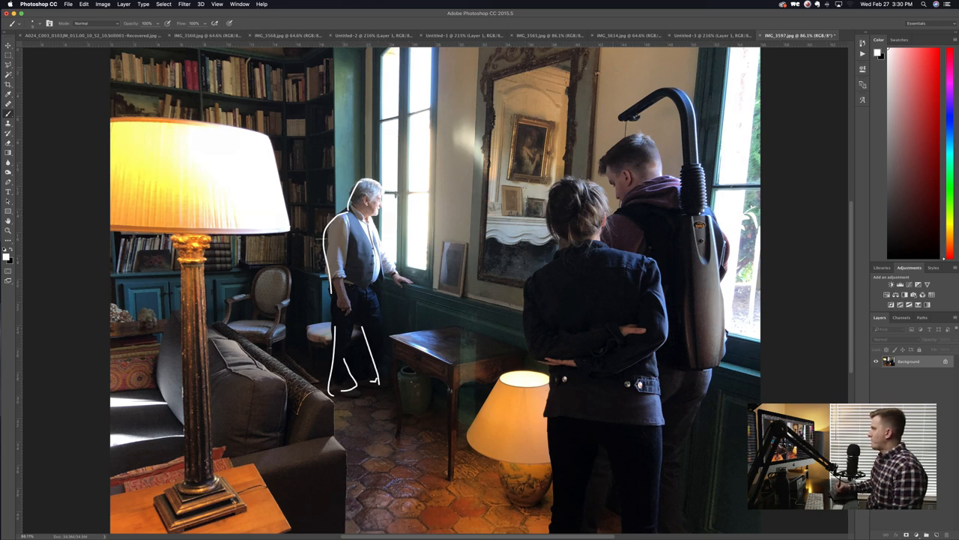